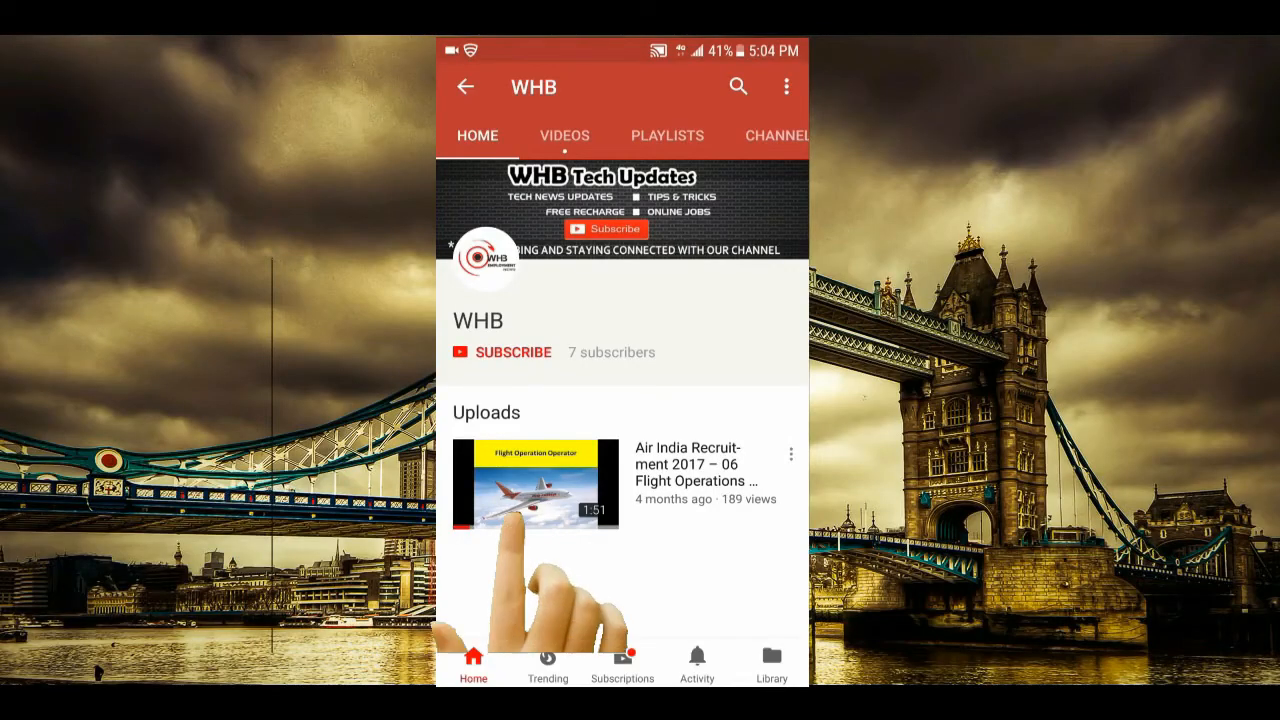
# - Subscribe to the WHB channel on its YouTube channel page
pyautogui.click(512, 352)
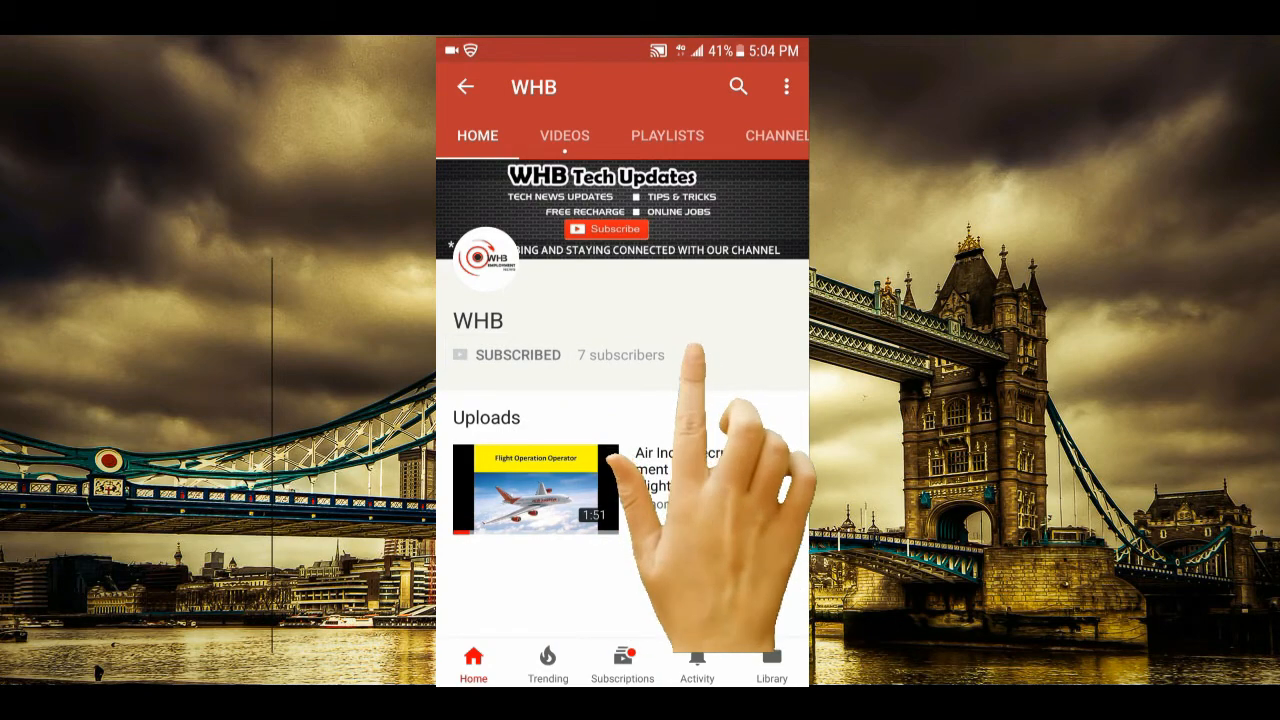
pyautogui.click(692, 356)
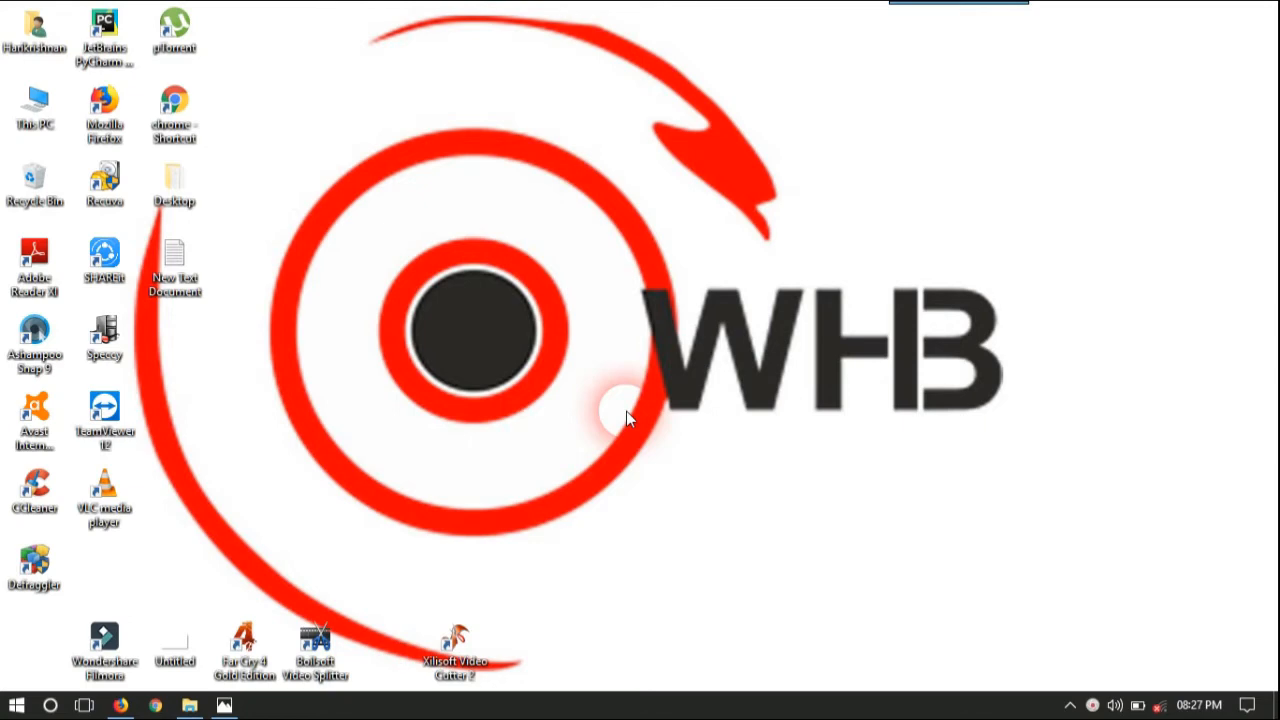
pyautogui.moveTo(260, 700)
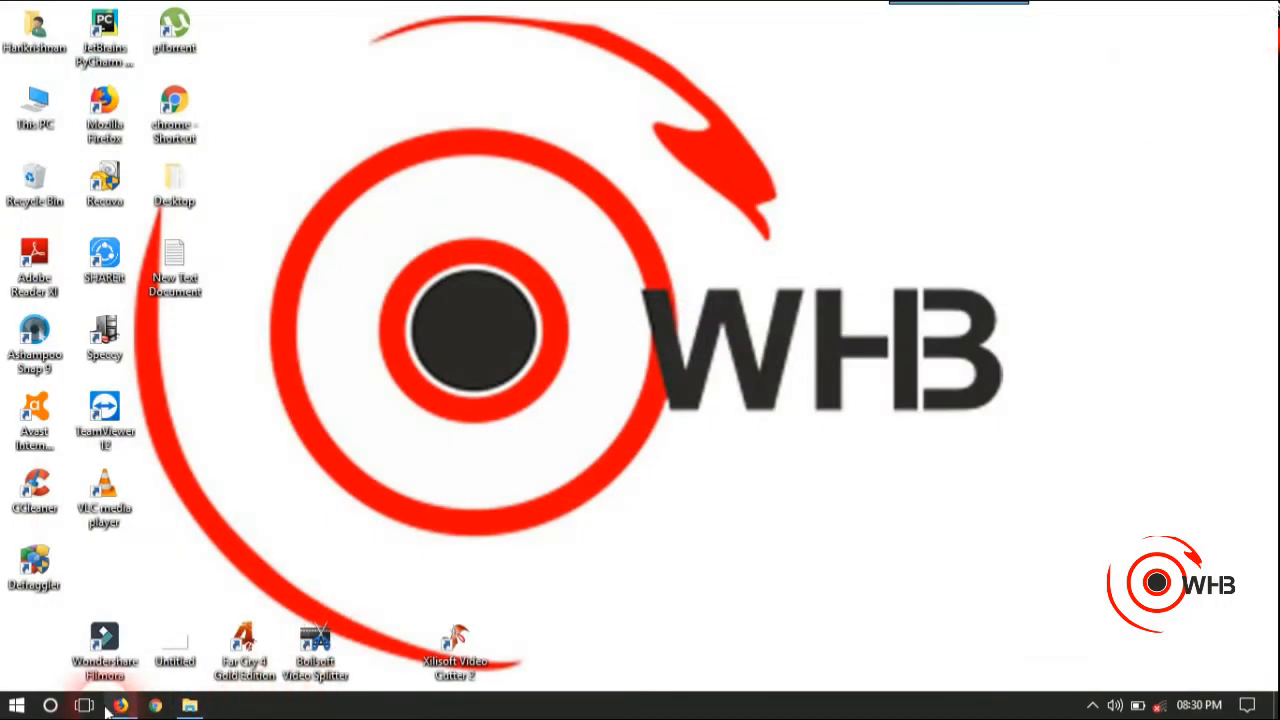
# - Show Google's 'bitcoin to dollar' result in Firefox with the 14352 dollar value highlighted
pyautogui.click(120, 706)
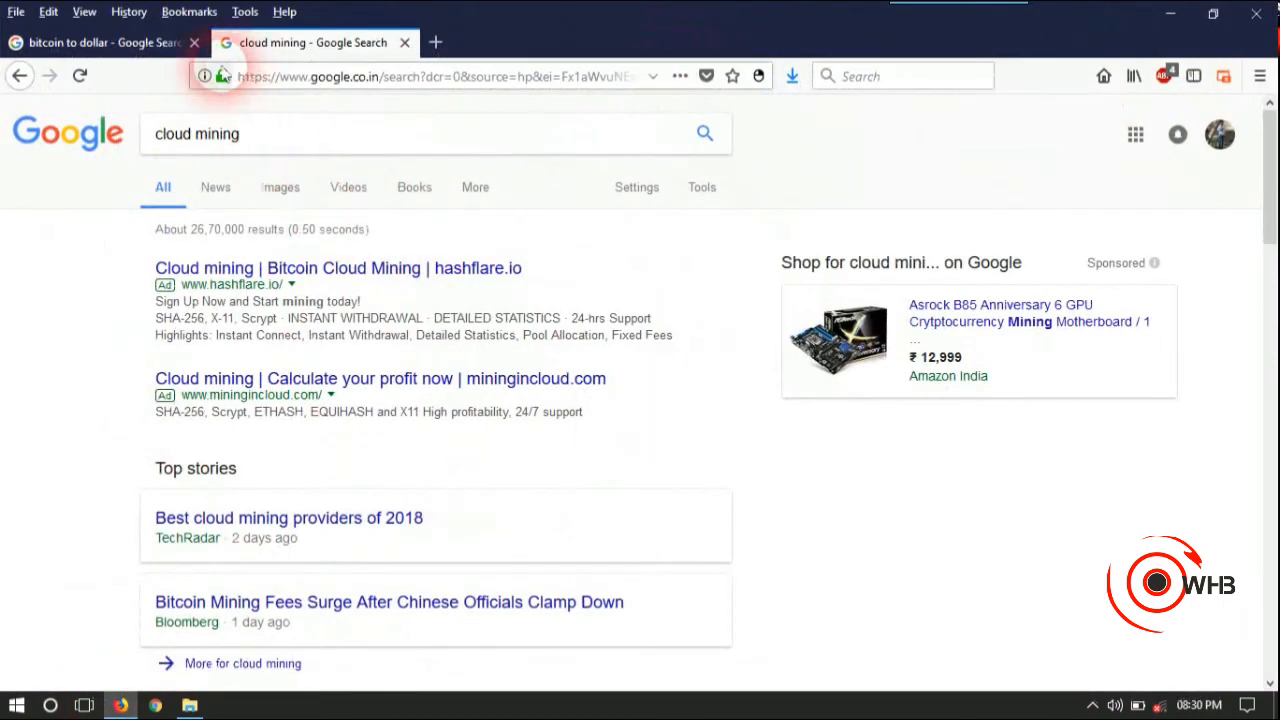
pyautogui.click(96, 42)
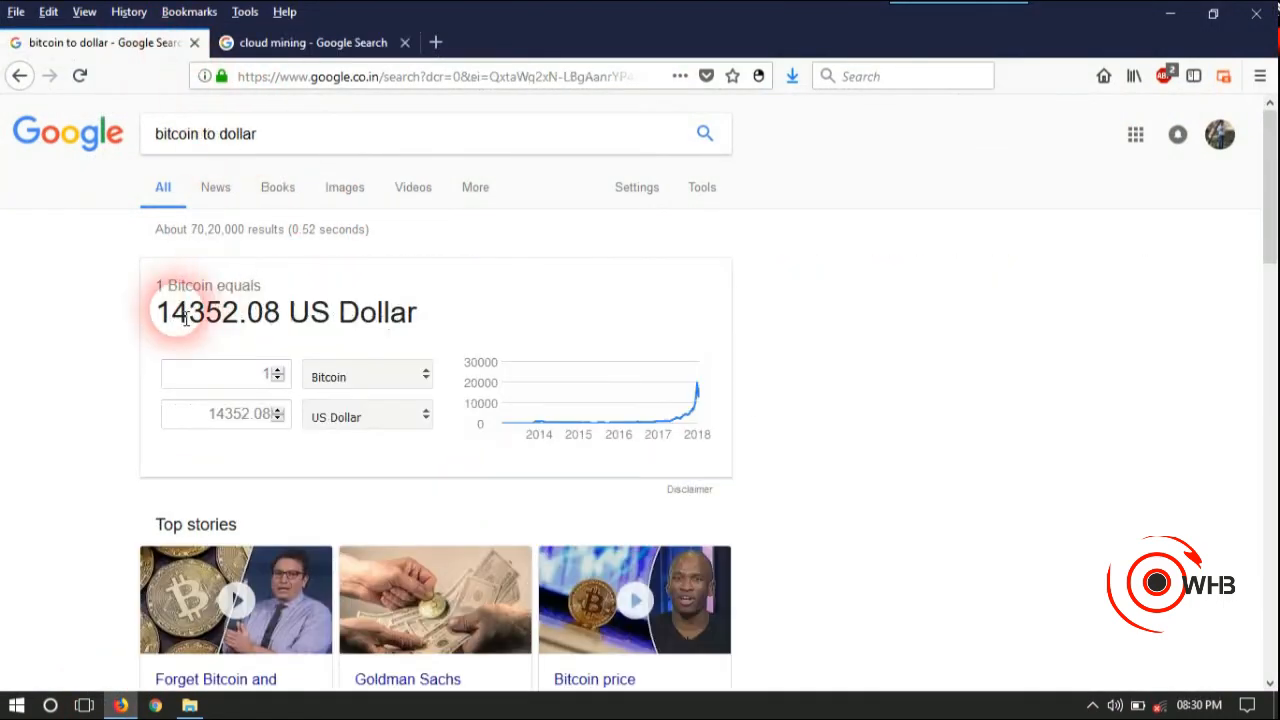
pyautogui.doubleClick(196, 312)
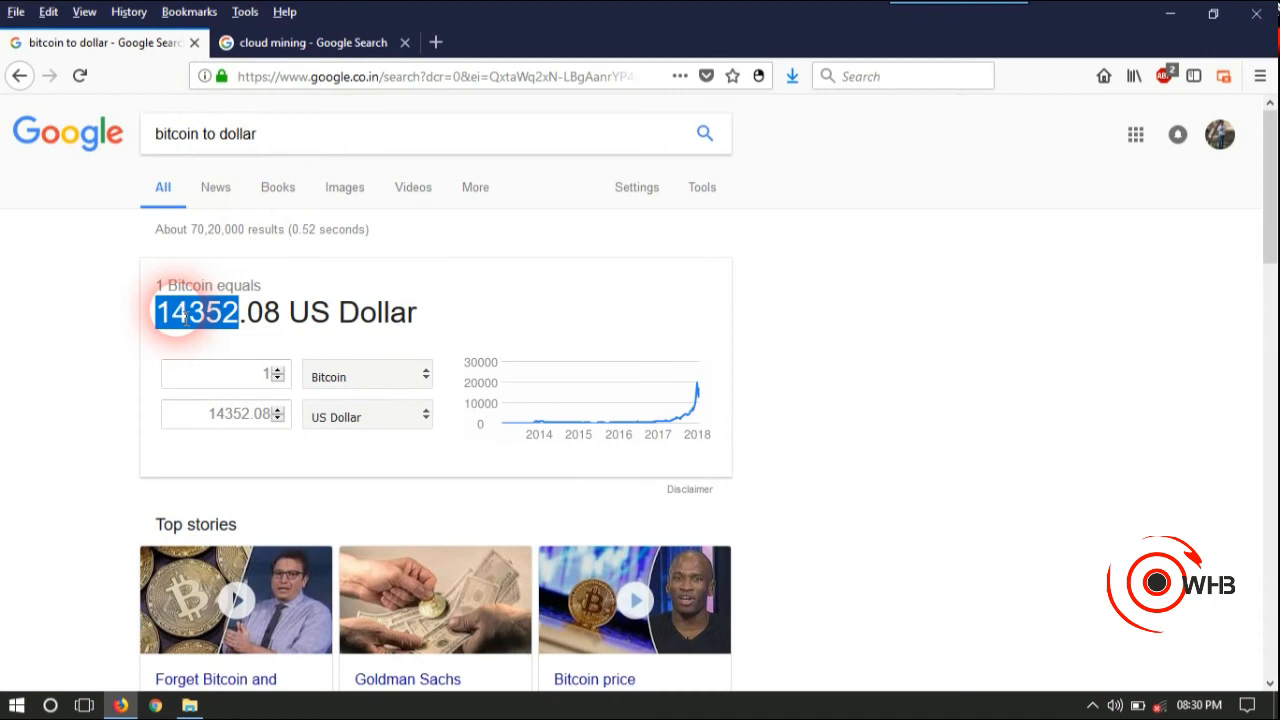